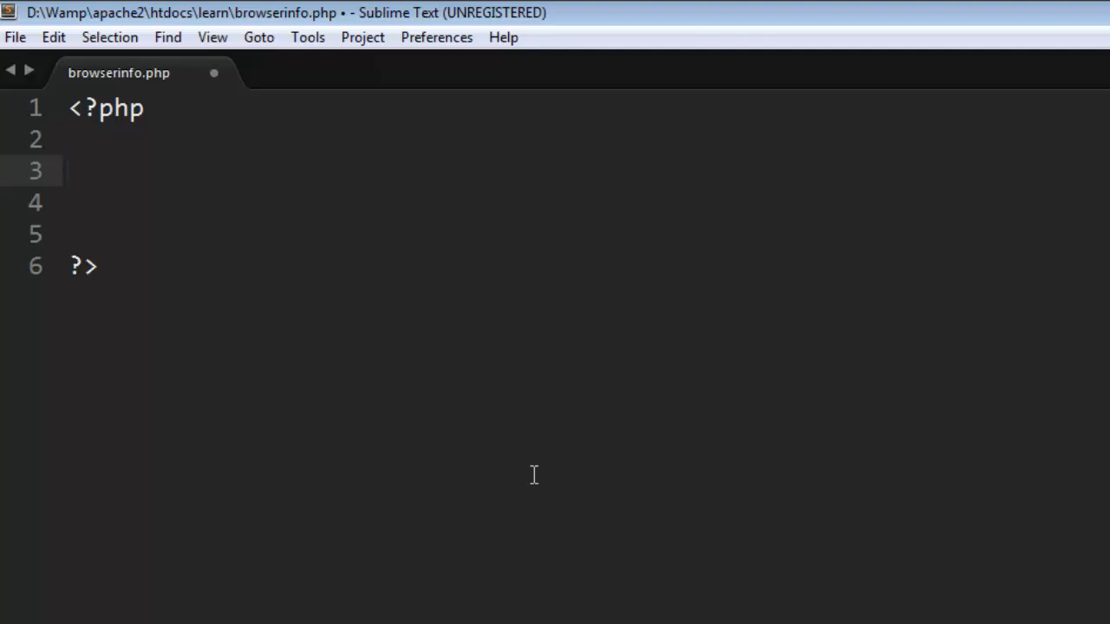
# Write echo $_SERVER['HTTP_USER_AGENT'] on the empty line inside the PHP block
pyautogui.click(69, 172)
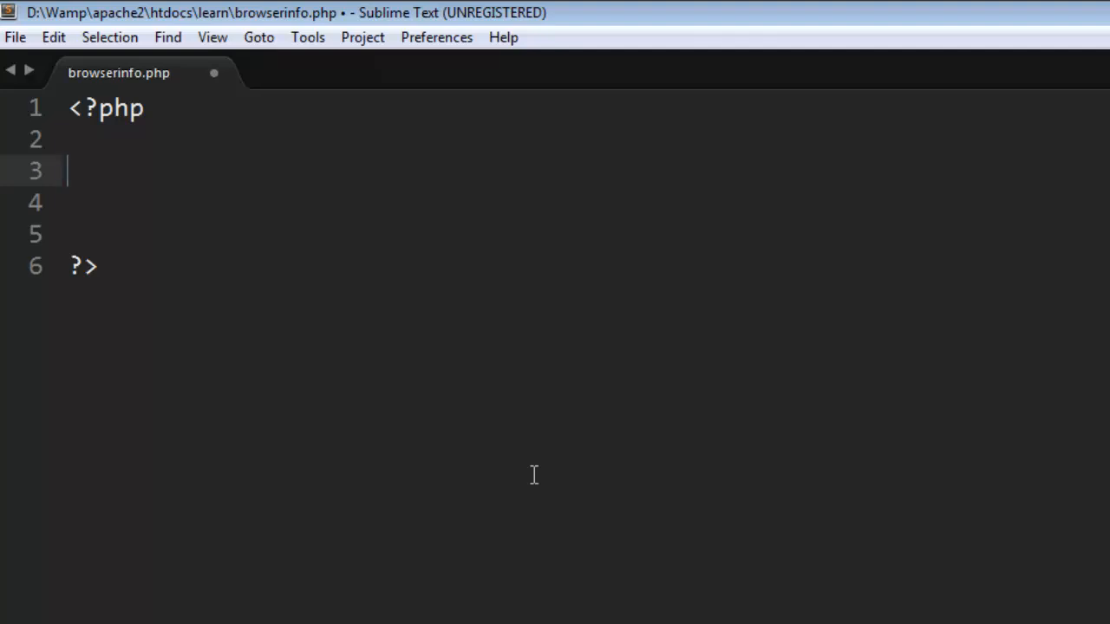
pyautogui.write('$')
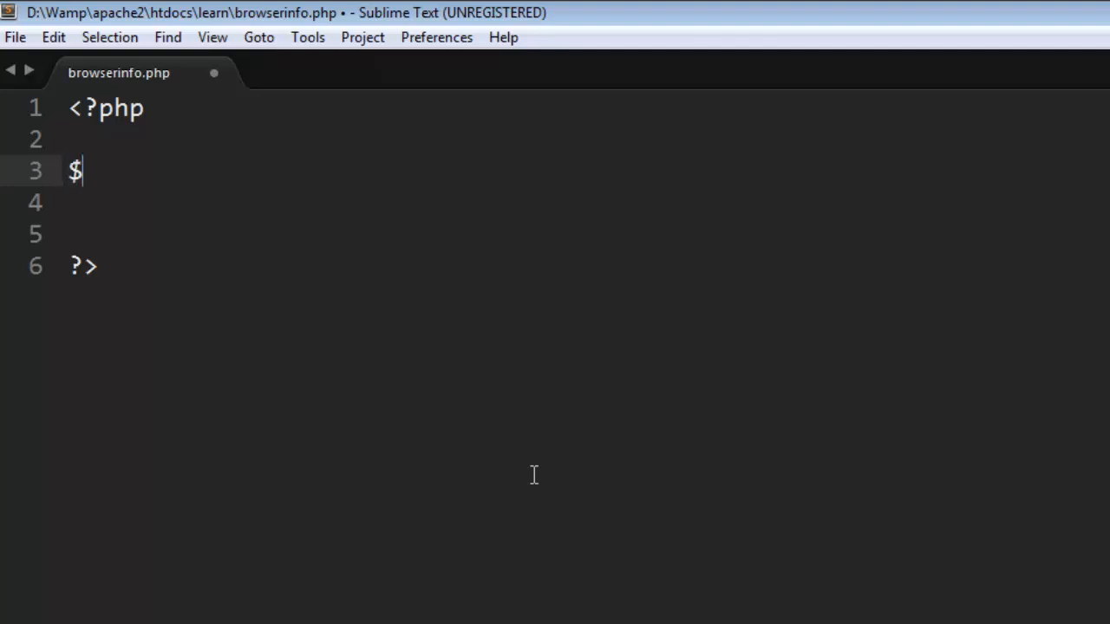
pyautogui.write('e')
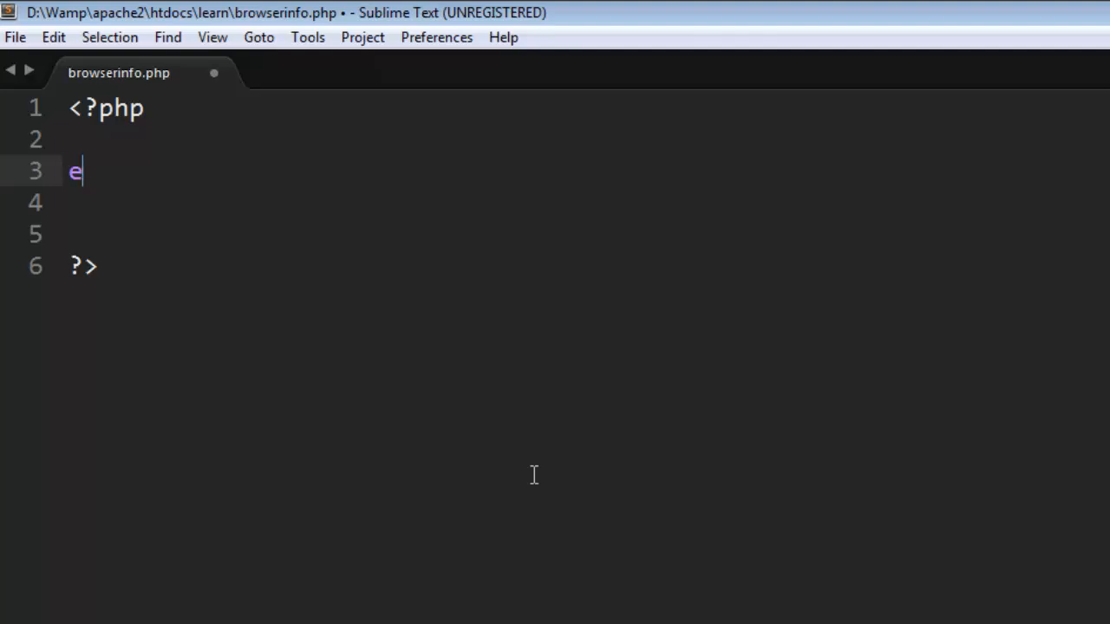
pyautogui.write('cho')
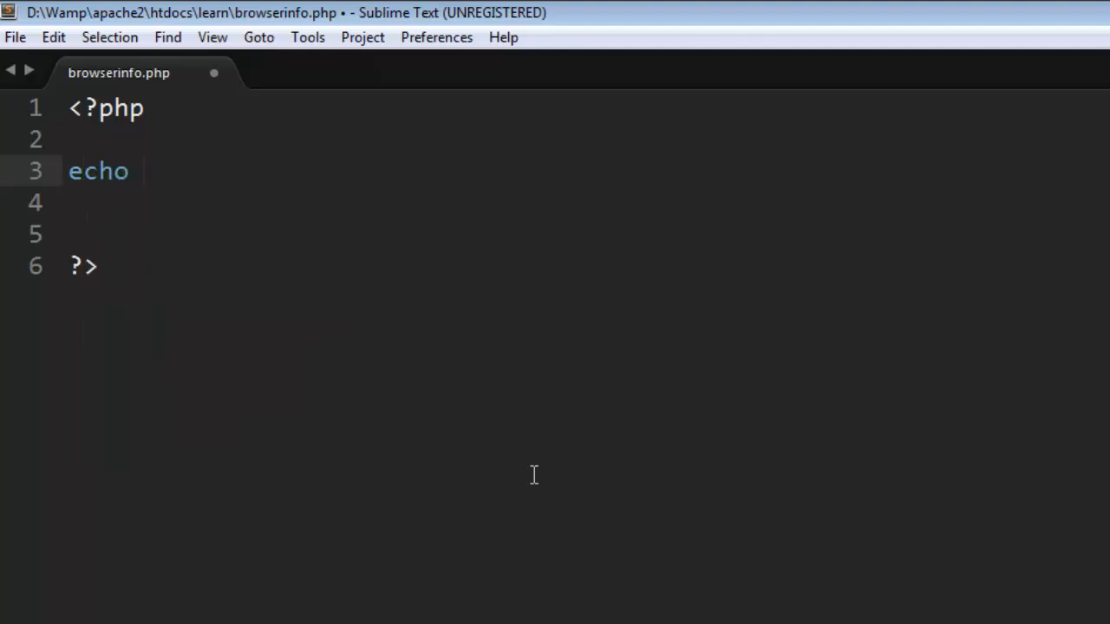
pyautogui.write('$_')
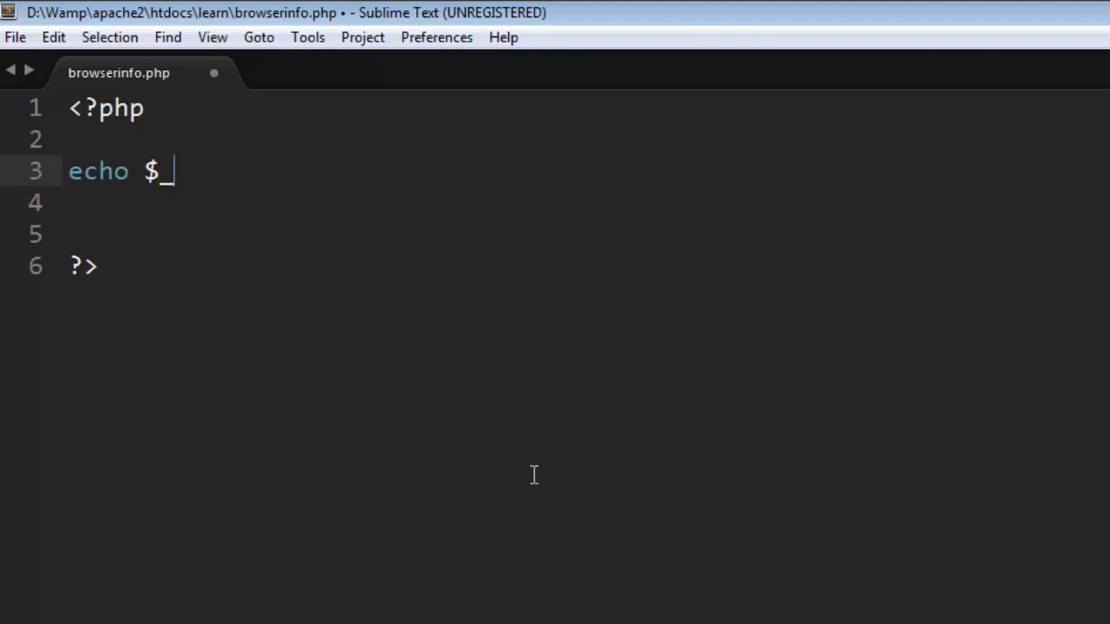
pyautogui.write('SERVER')
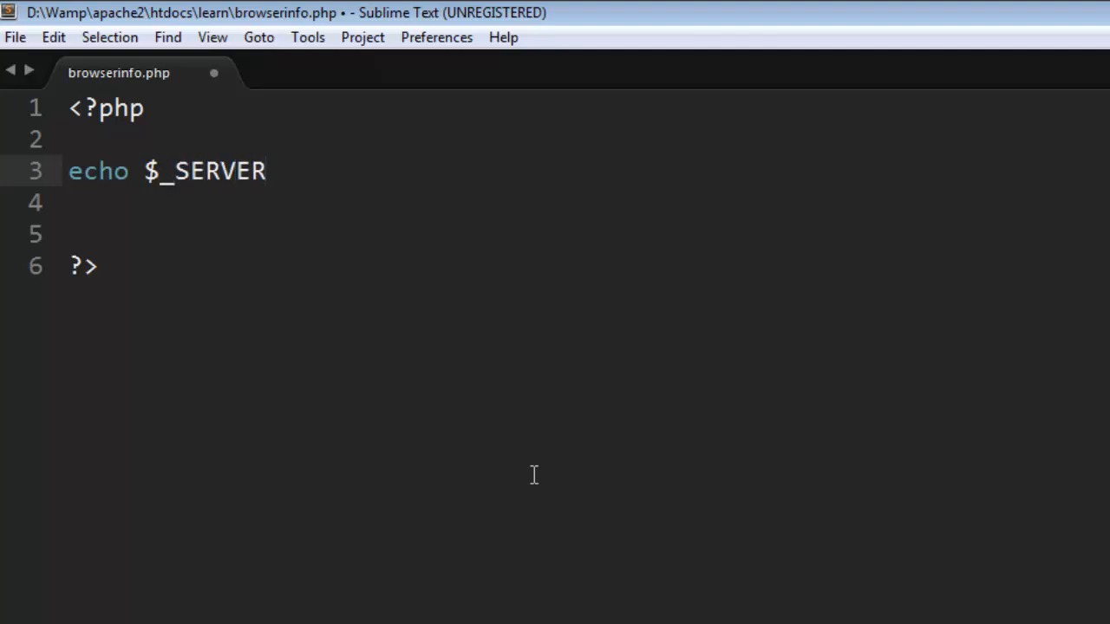
pyautogui.press('BackSpace')
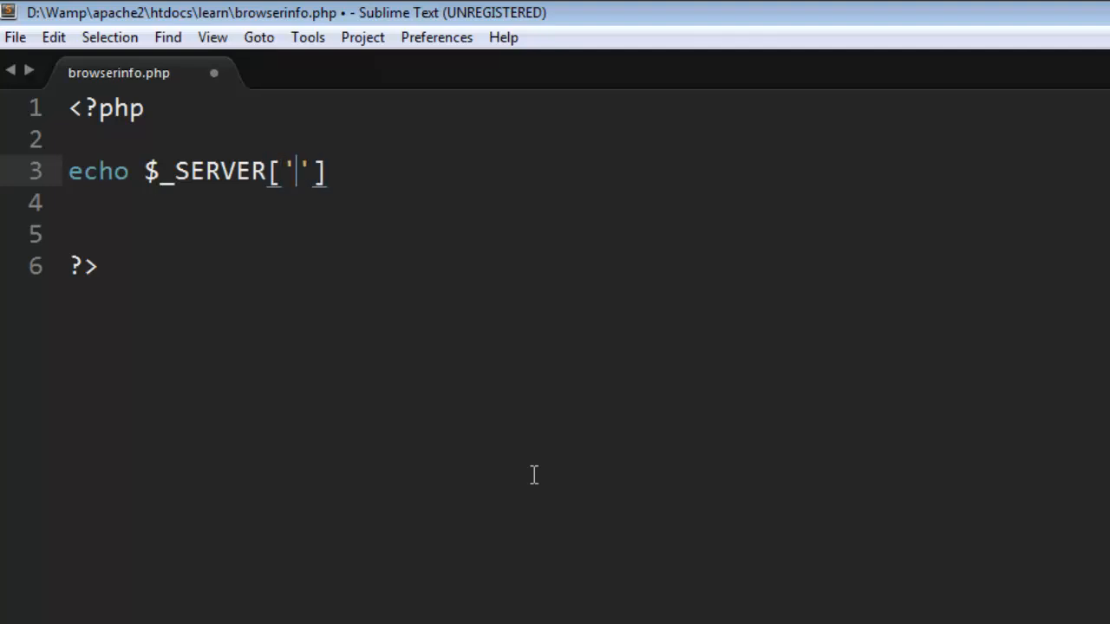
pyautogui.write('HTTP')
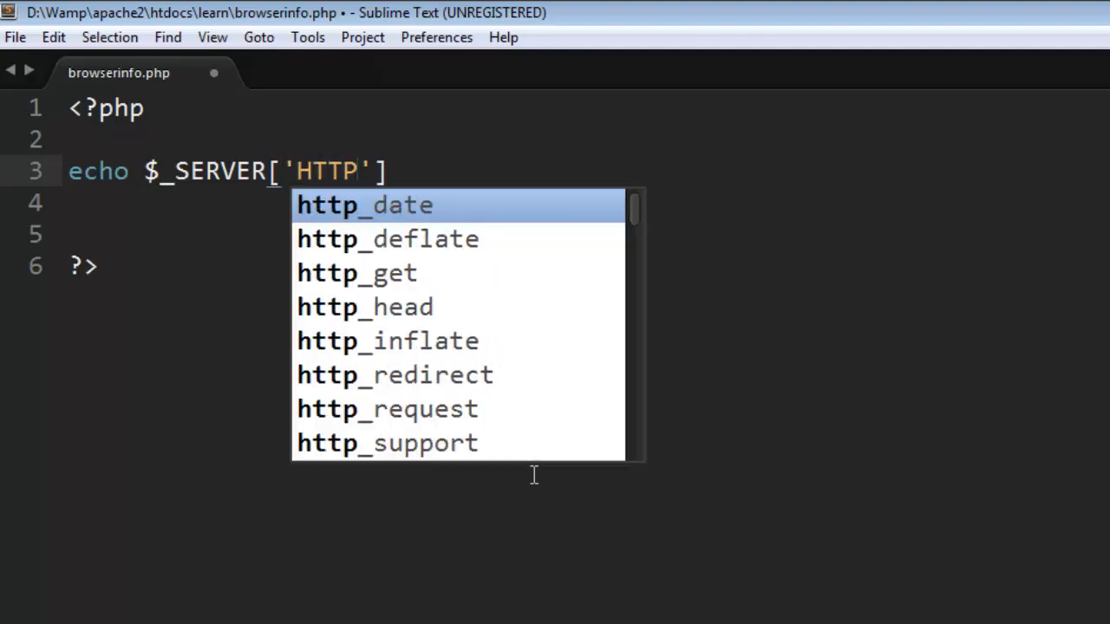
pyautogui.write('_USER_AG')
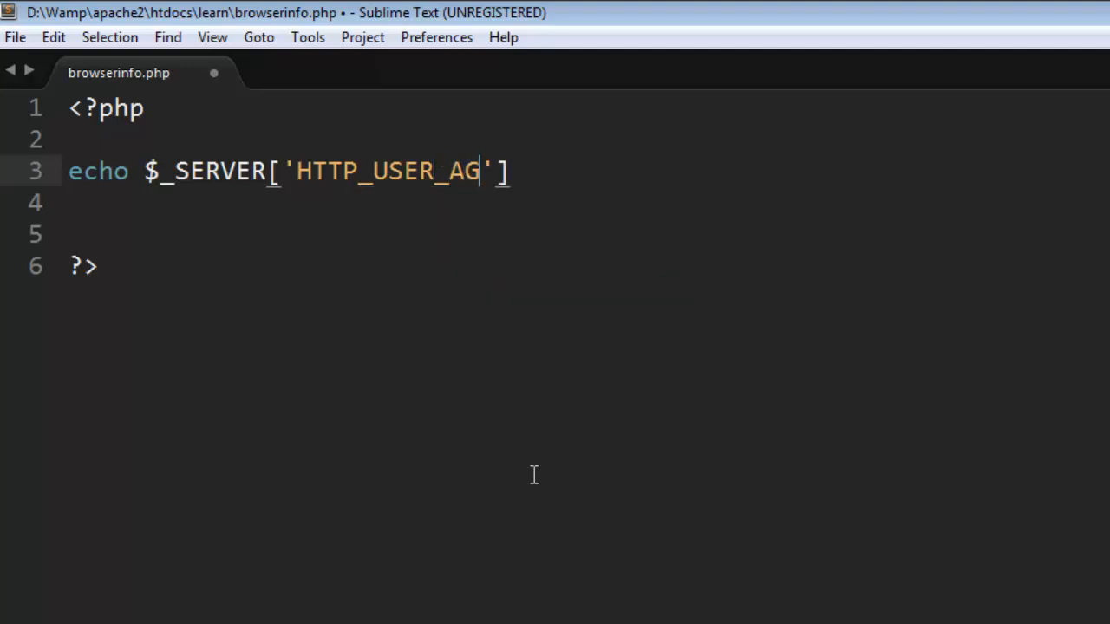
pyautogui.write('ENT')
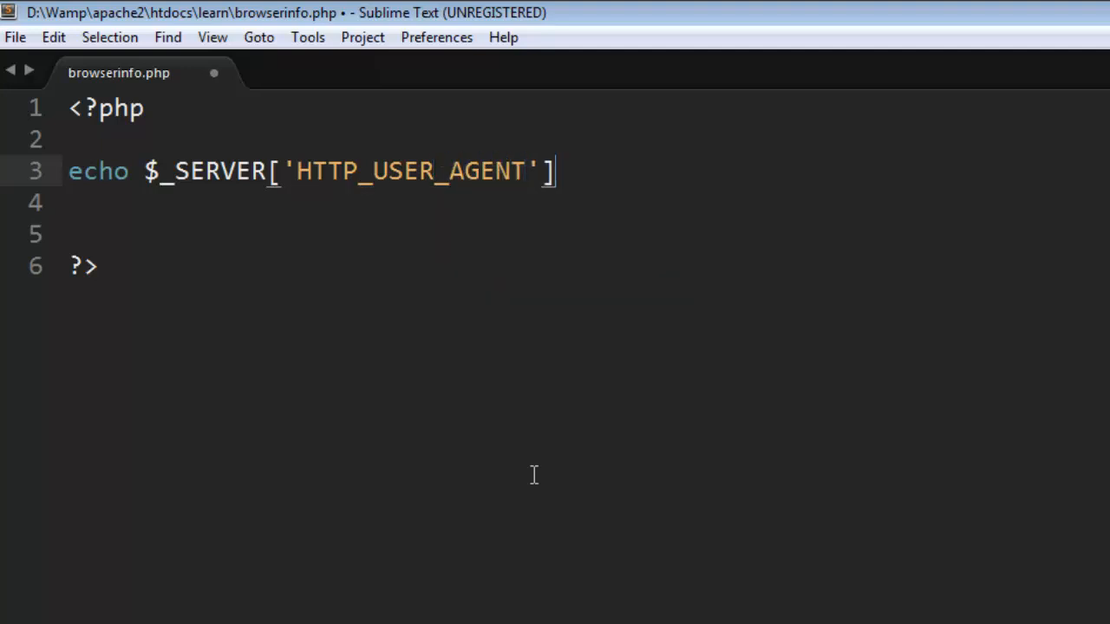
pyautogui.moveTo(621, 167)
pyautogui.write(';')
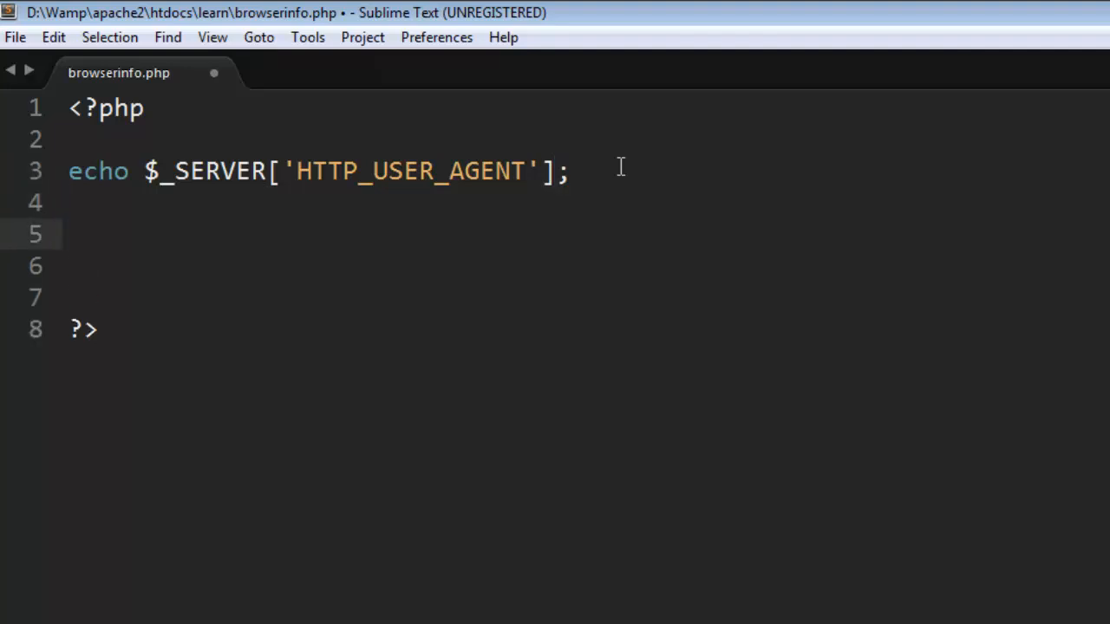
# Echo a <br/> line break and assign $browser = get_browser()
pyautogui.write('$brow')
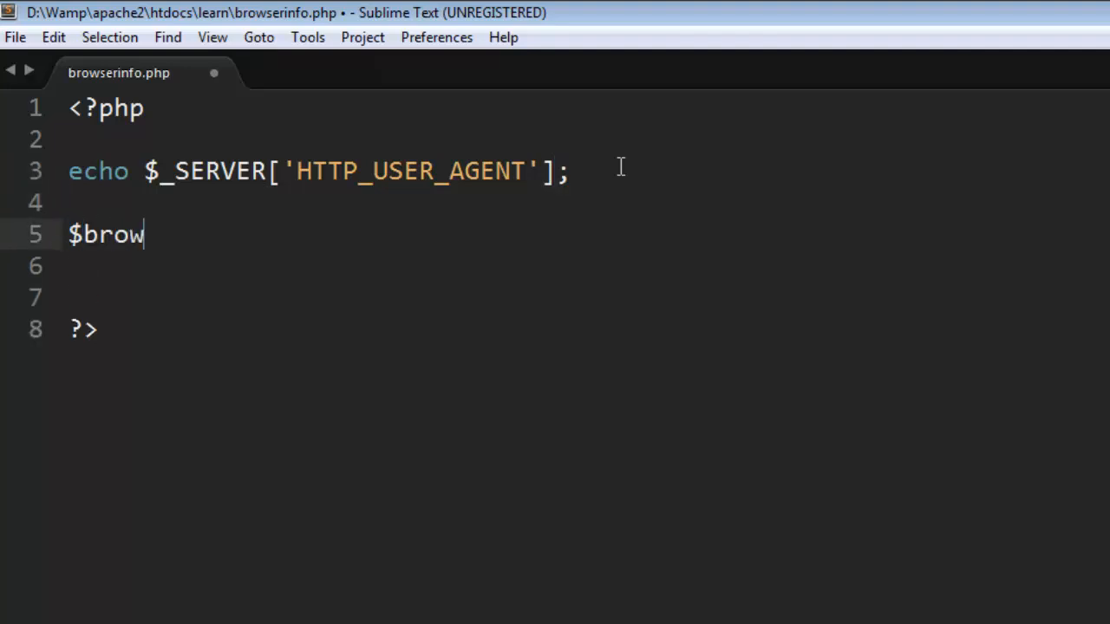
pyautogui.write('ser =')
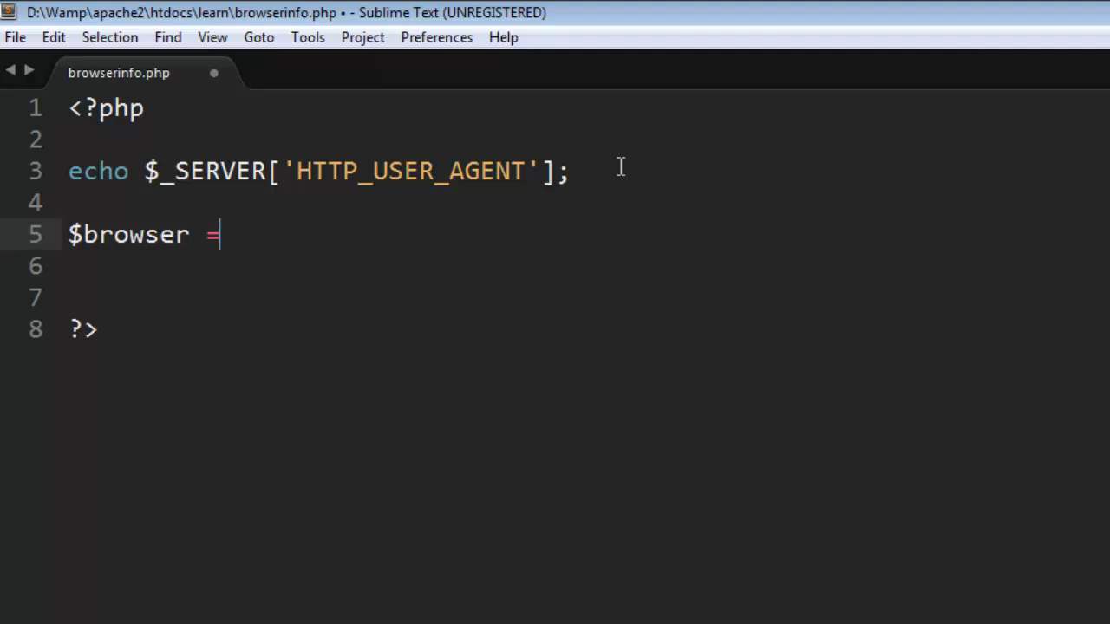
pyautogui.write('get_browser();')
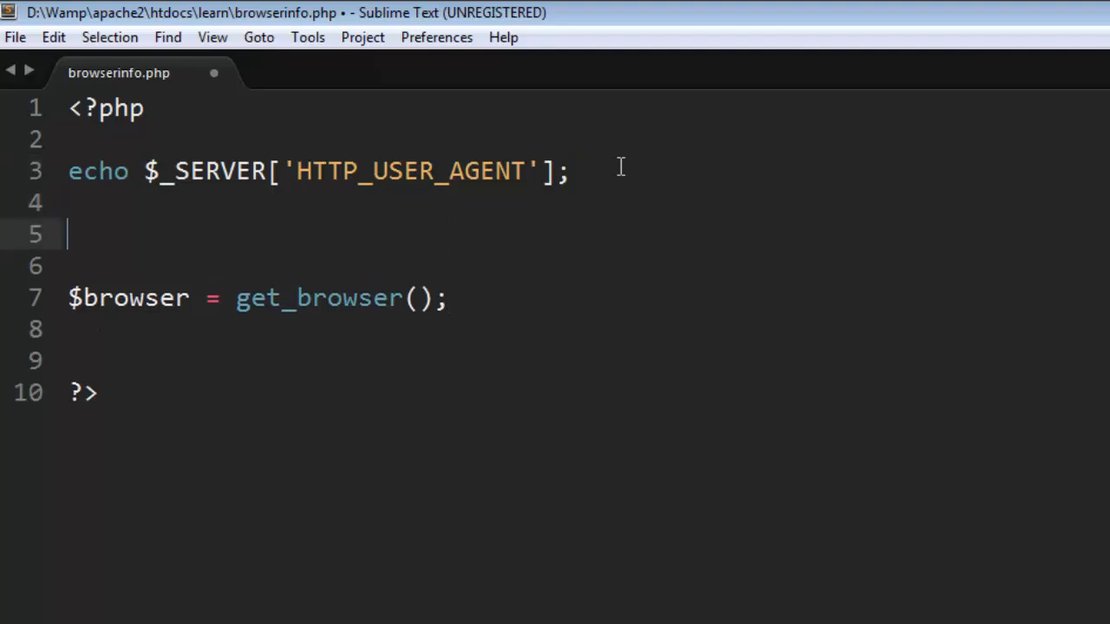
pyautogui.write('echo "')
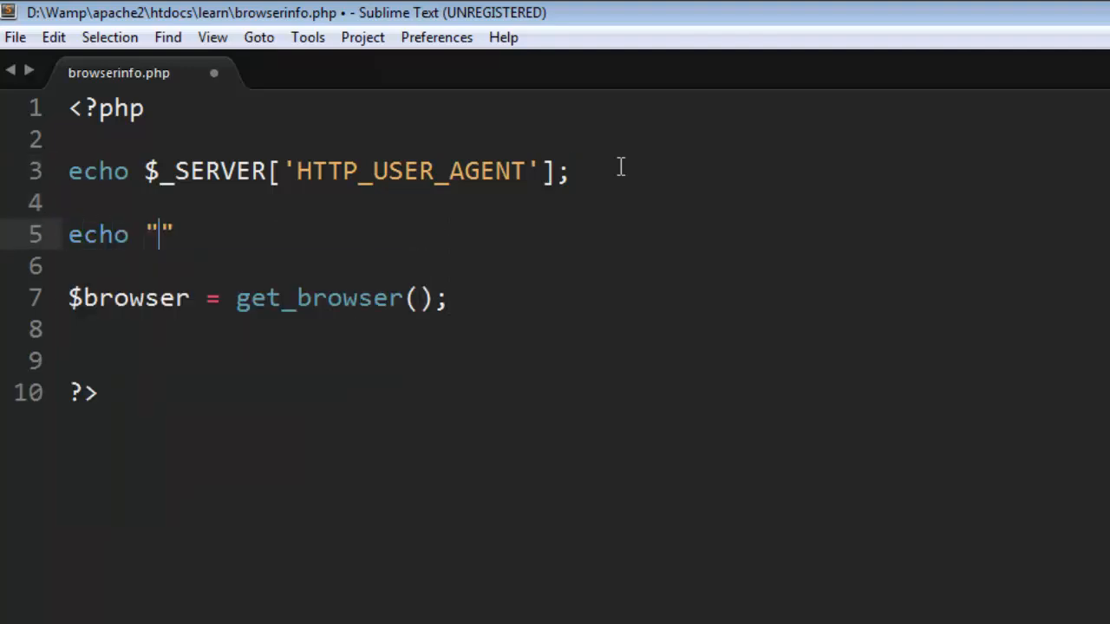
pyautogui.write('<br/>')
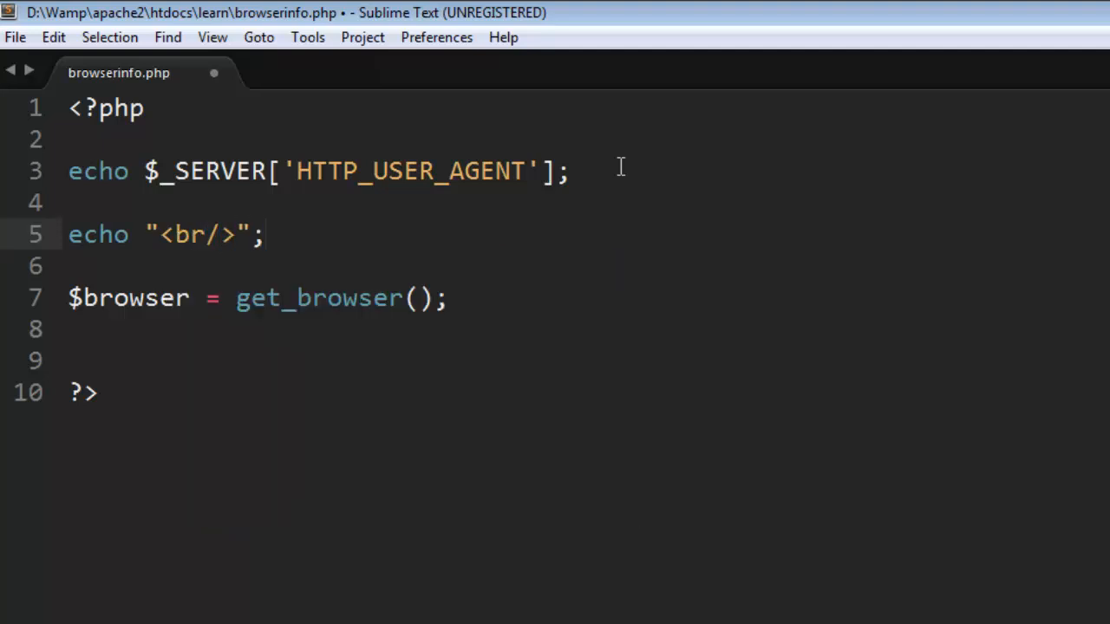
# Add print_r($browser) after the get_browser line
pyautogui.click(448, 298)
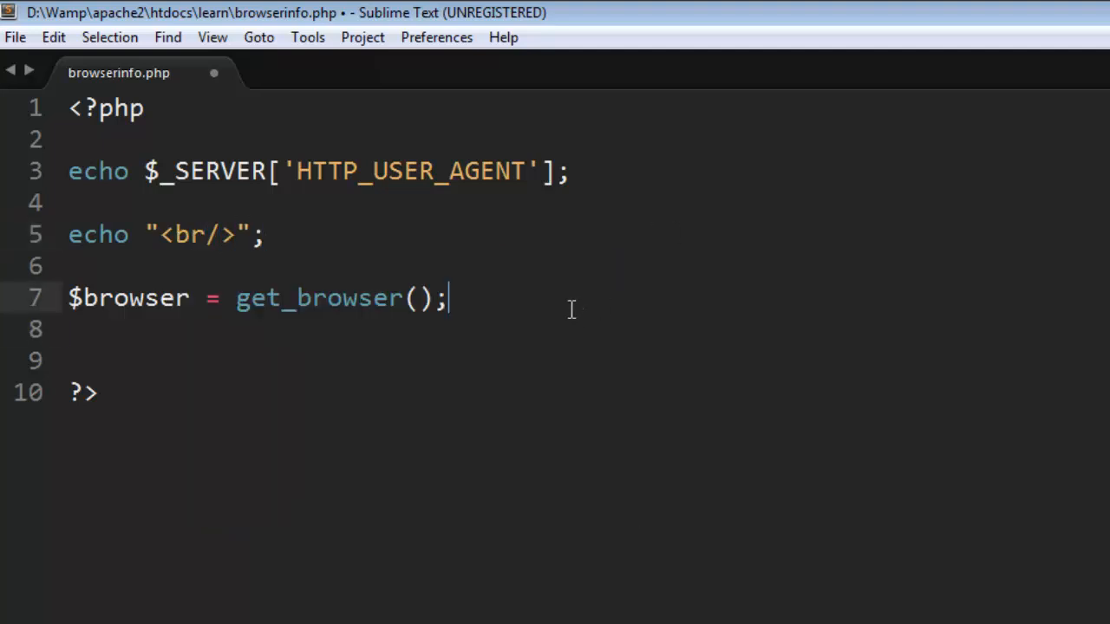
pyautogui.write('print_r')
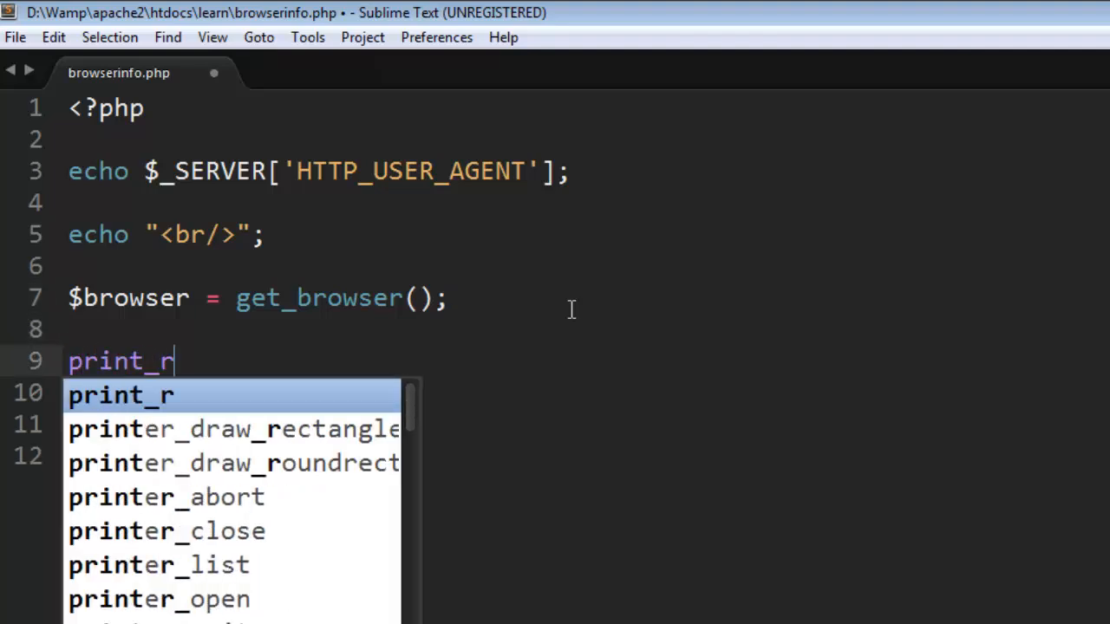
pyautogui.press('Tab')
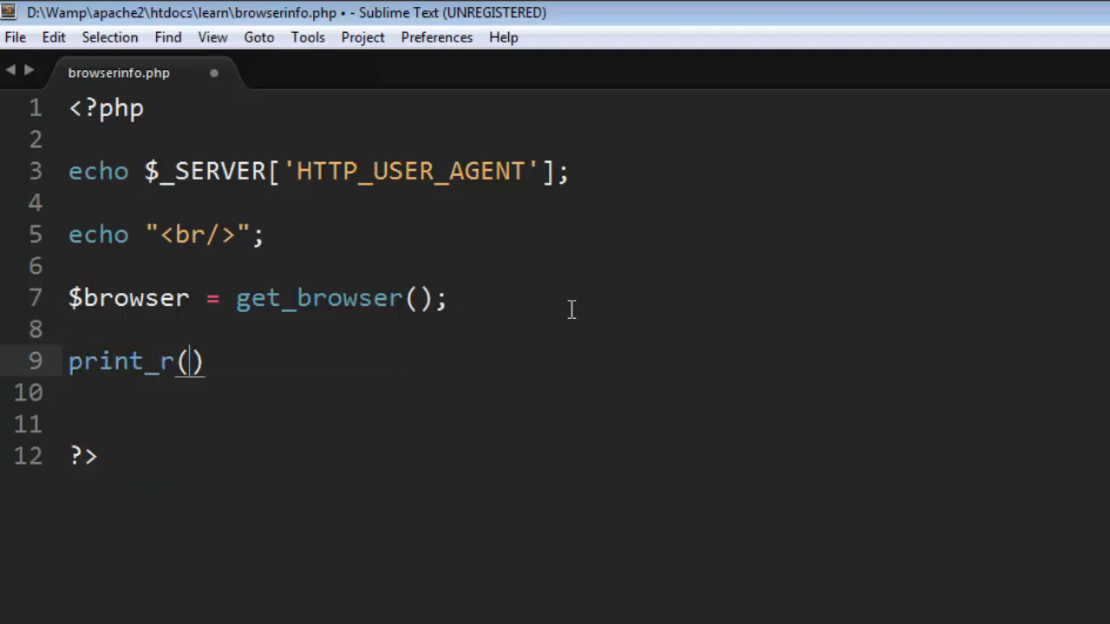
pyautogui.write('$')
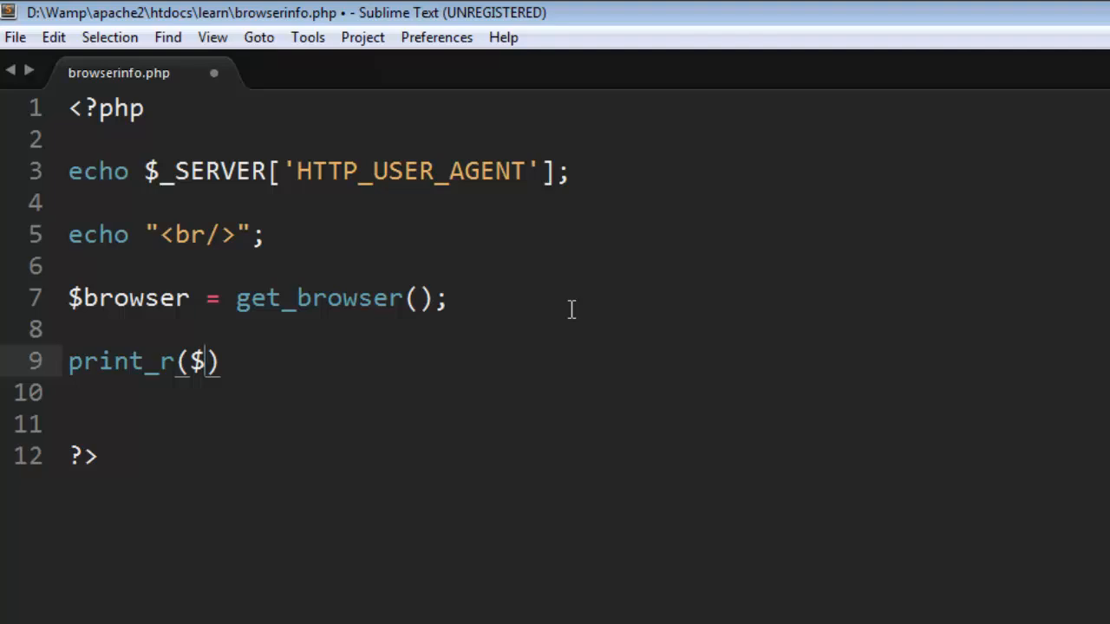
pyautogui.write('browser')
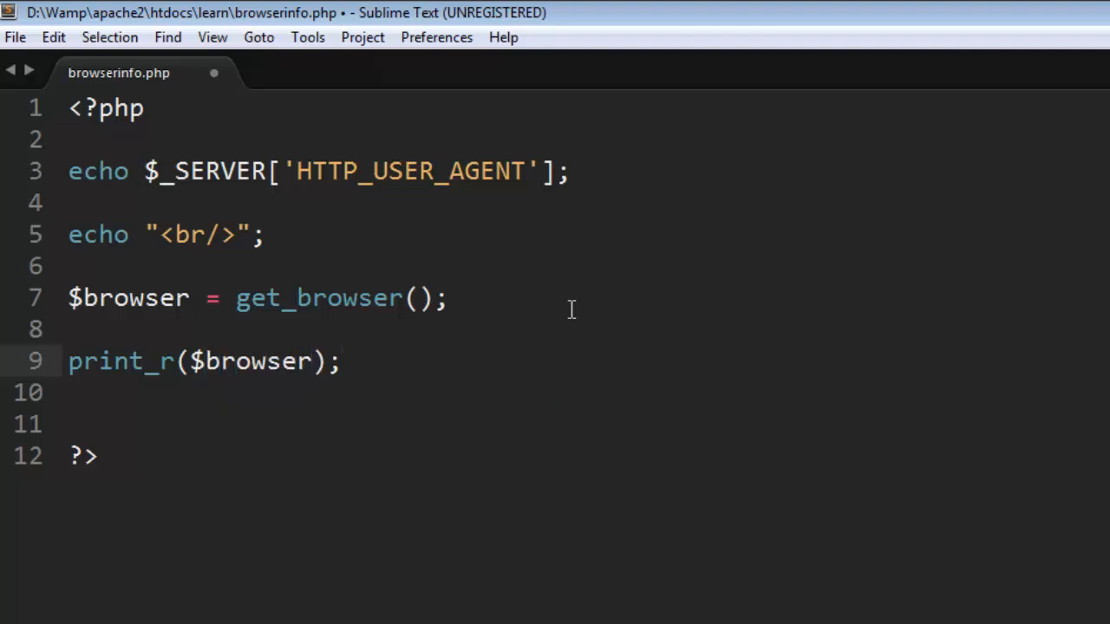
pyautogui.moveTo(445, 276)
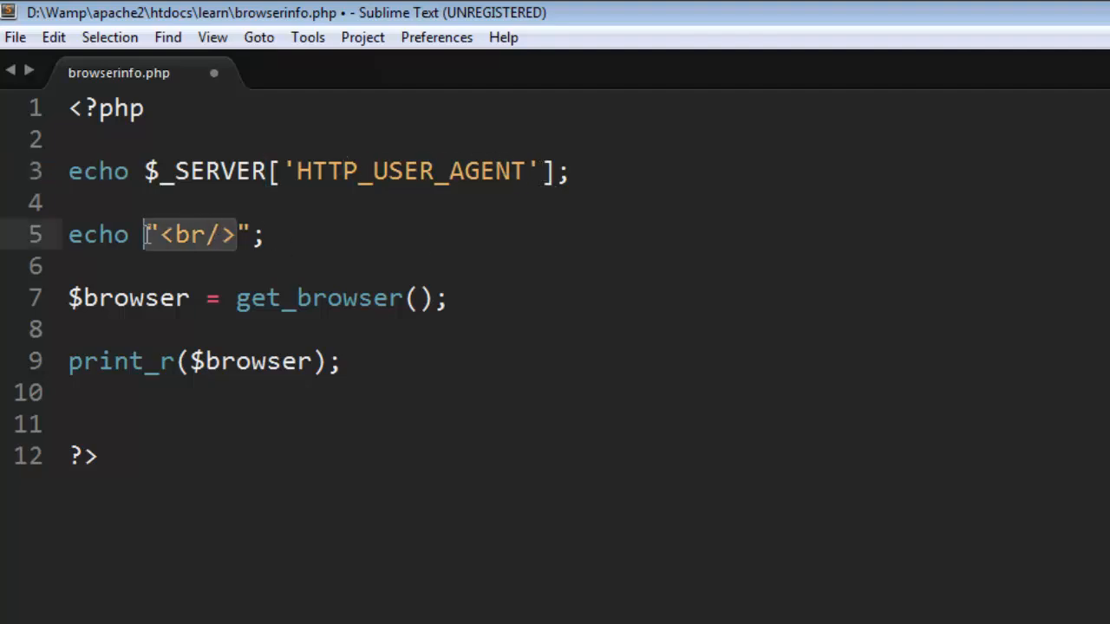
# Insert two blank lines after the print_r line before ?> and save the file
pyautogui.click(269, 234)
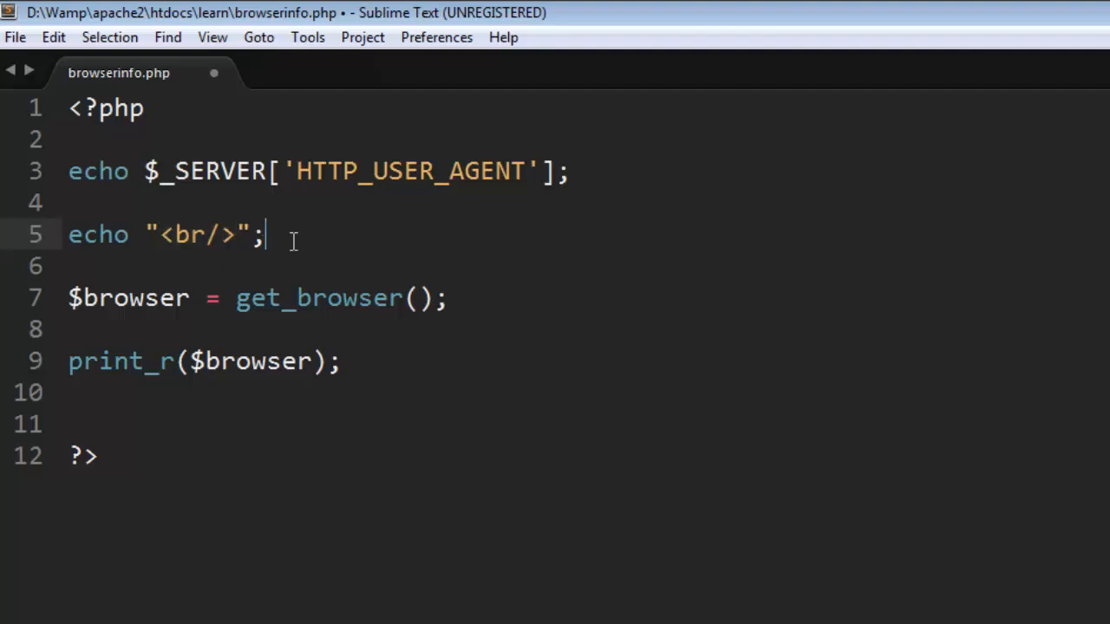
pyautogui.doubleClick(142, 298)
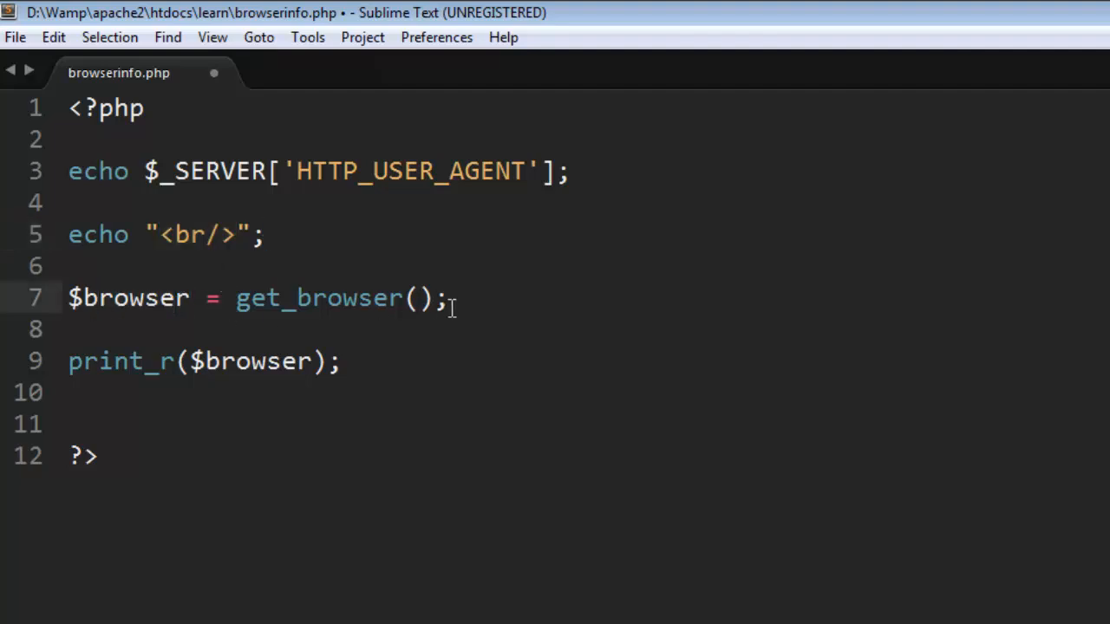
pyautogui.click(344, 363)
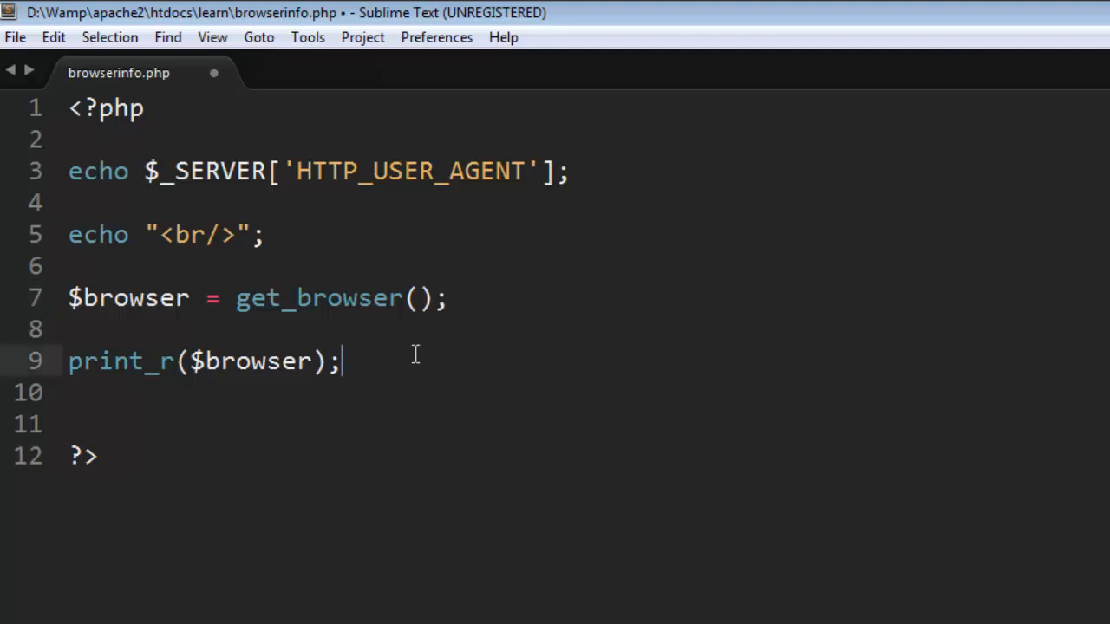
pyautogui.press('enter')
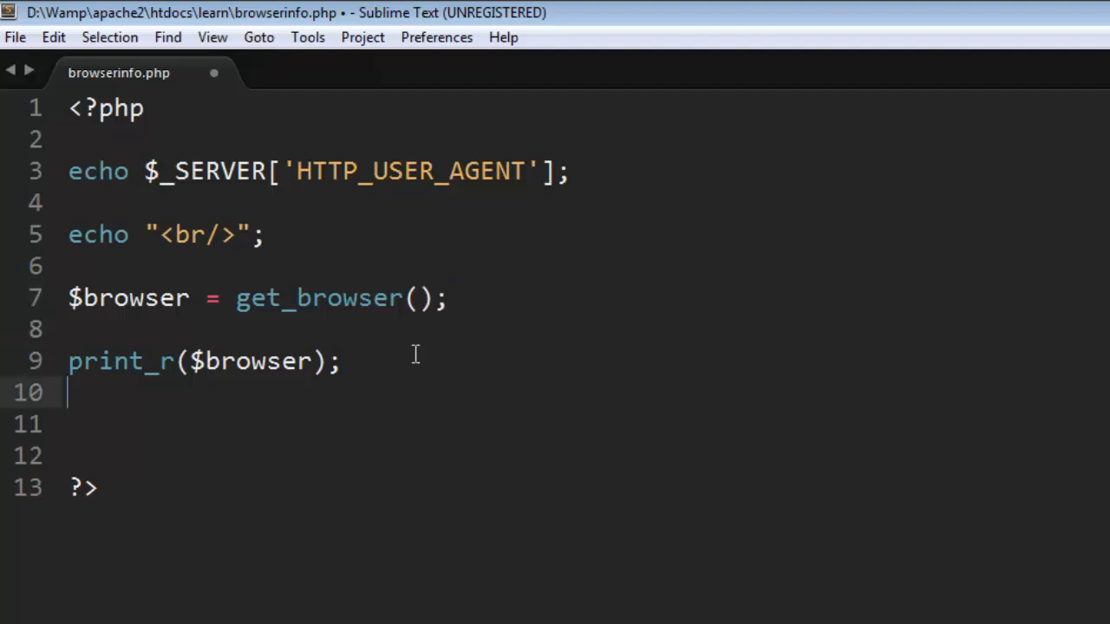
pyautogui.press('enter')
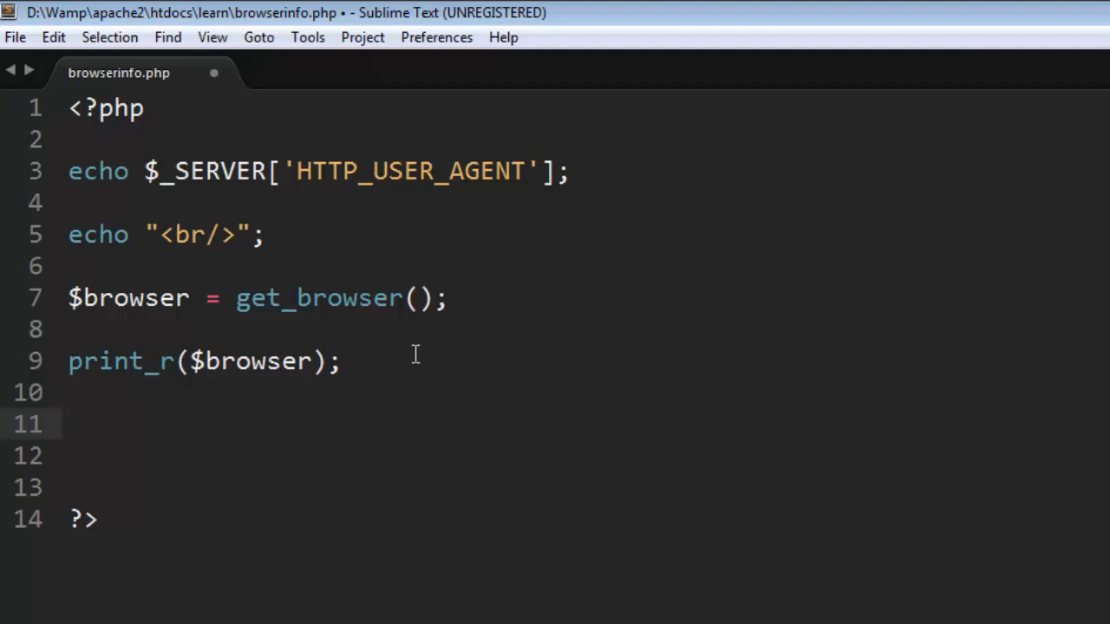
pyautogui.press('ctrl+s')
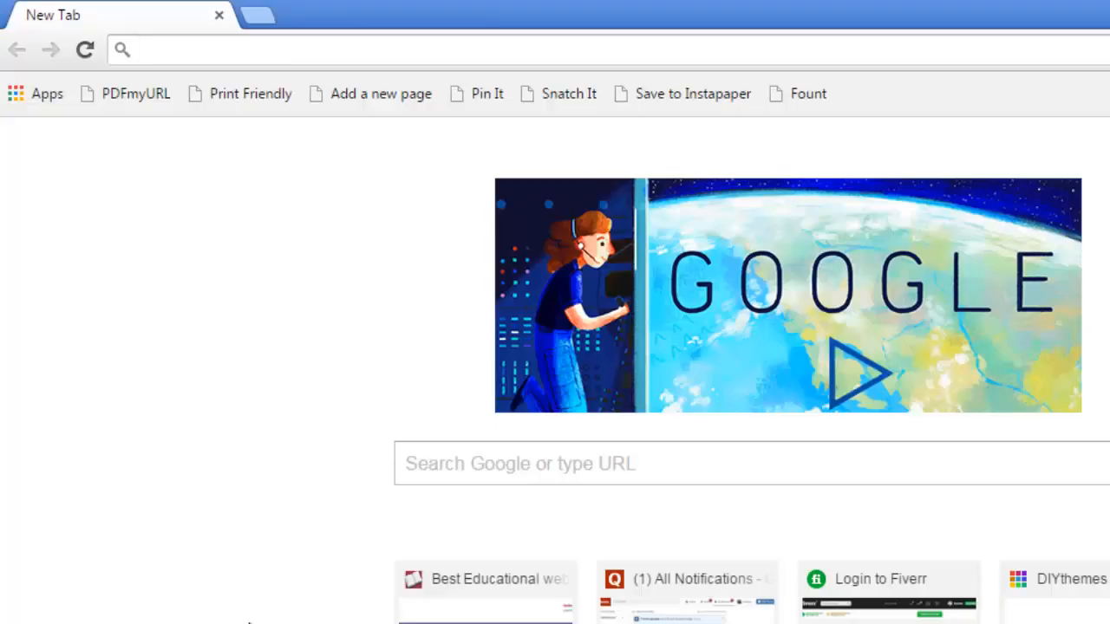
# Load 127.0.0.1/learn/browserinfo.php in the Chrome address bar
pyautogui.write('127.0.0.1/wordpress/')
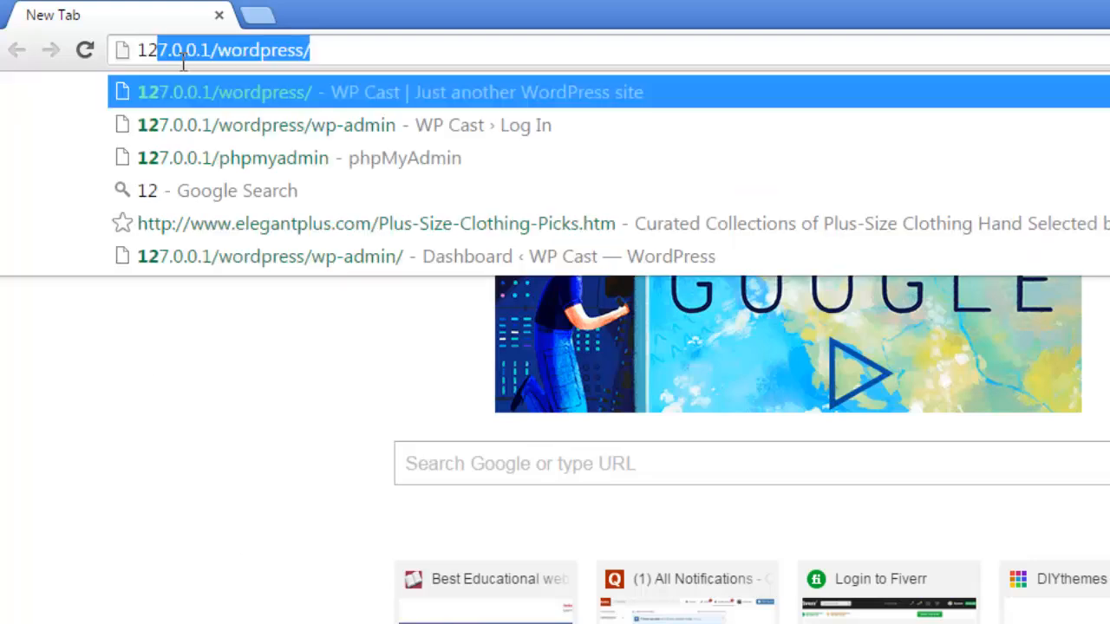
pyautogui.press('Backspace')
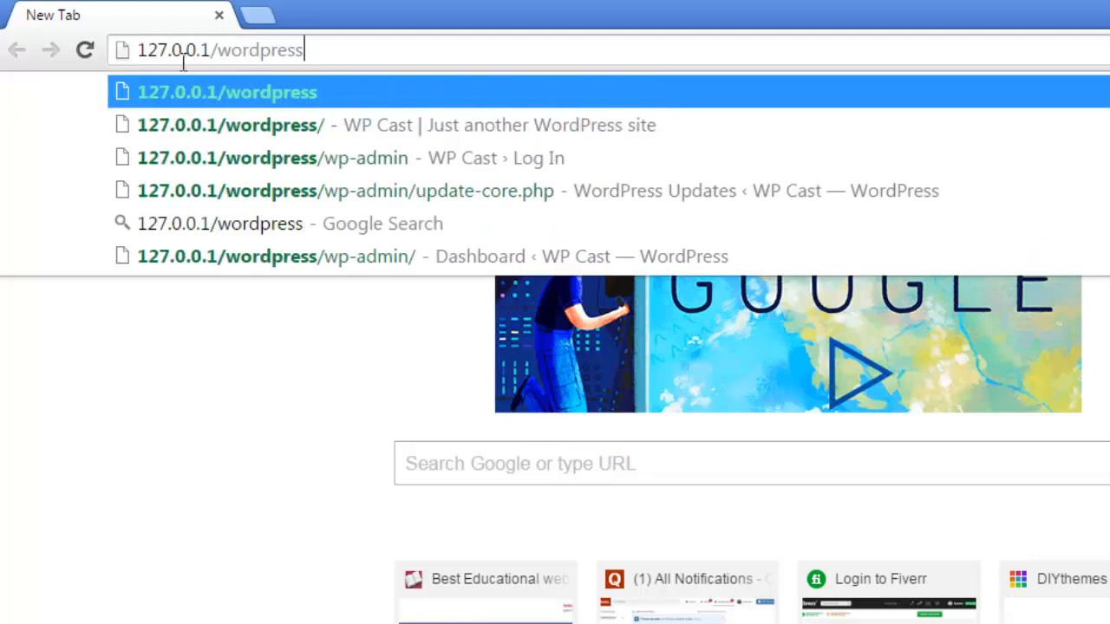
pyautogui.write('127.0.0.1/learn/bro')
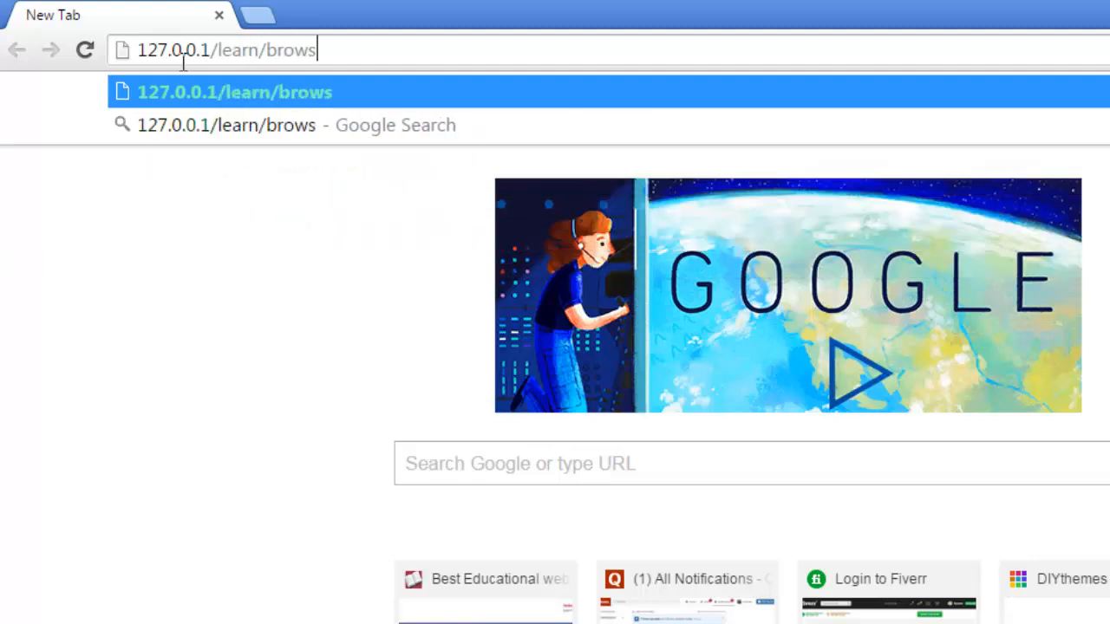
pyautogui.write('erinfo.php')
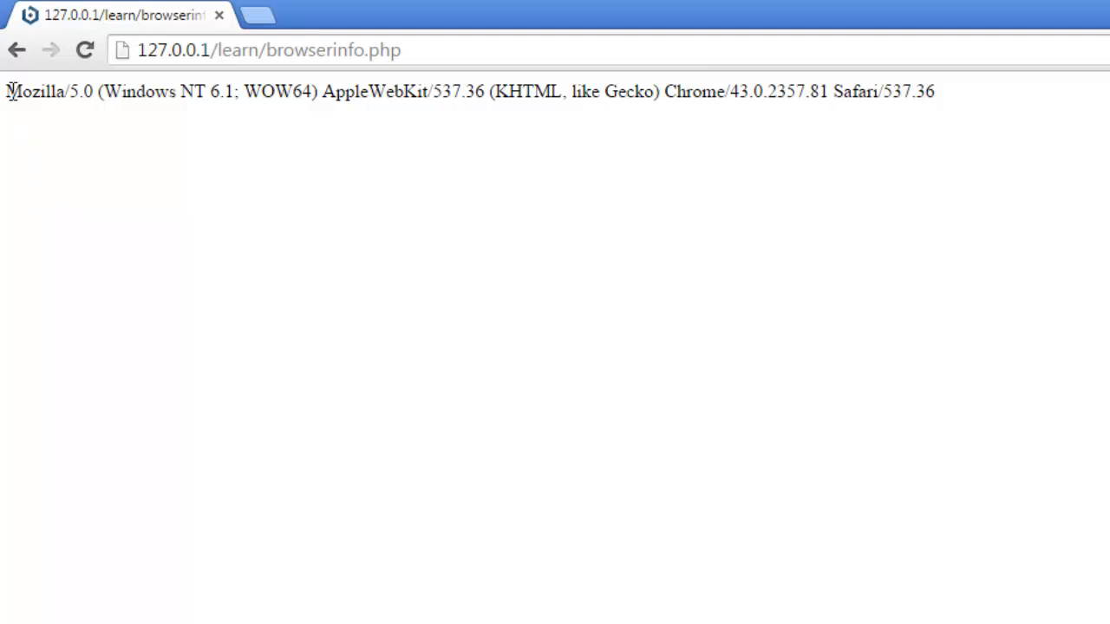
pyautogui.moveTo(103, 90); pyautogui.dragTo(239, 91)
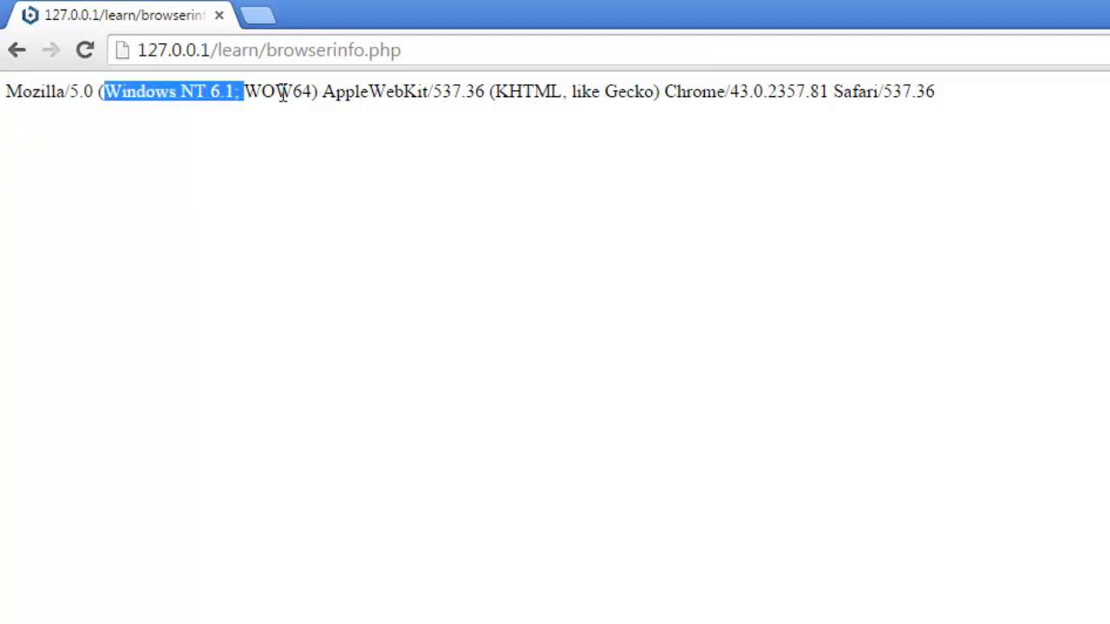
pyautogui.click(381, 125)
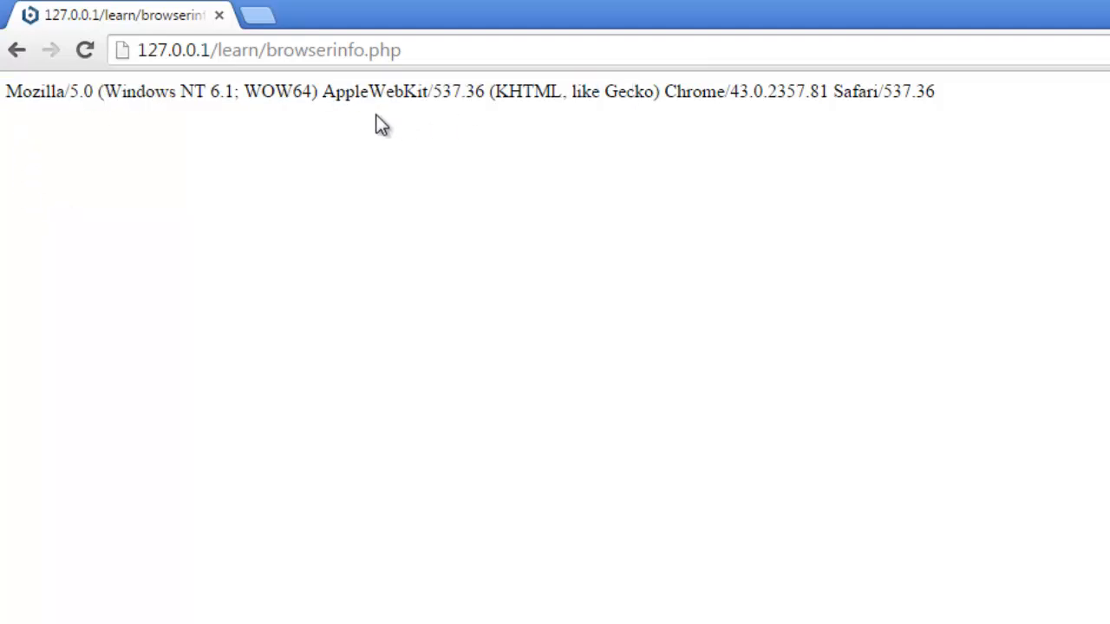
pyautogui.moveTo(552, 156)
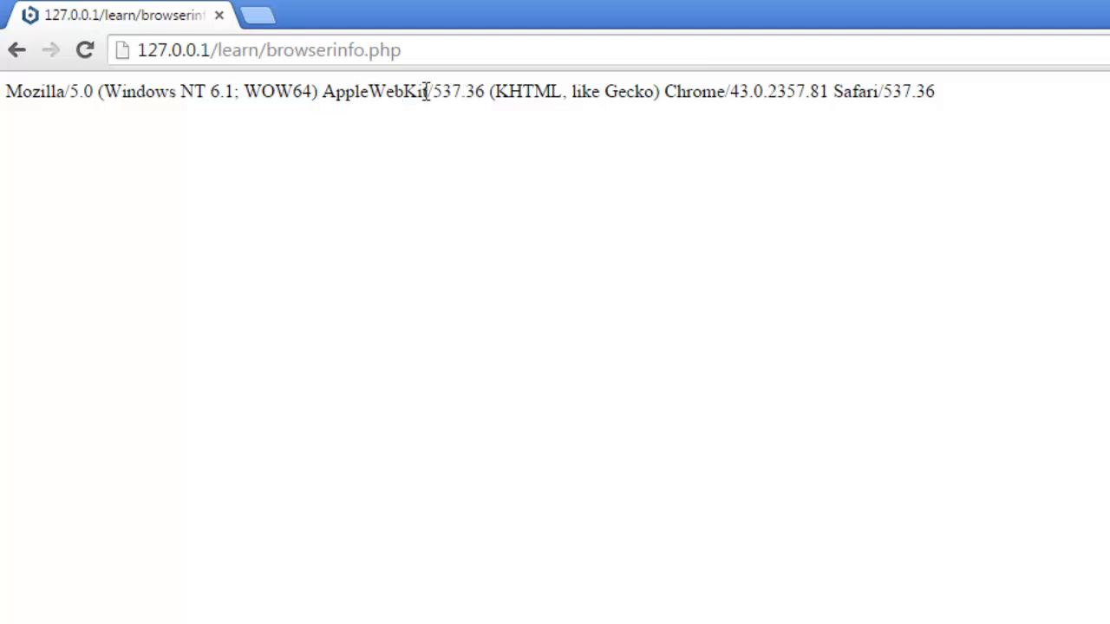
pyautogui.moveTo(675, 114)
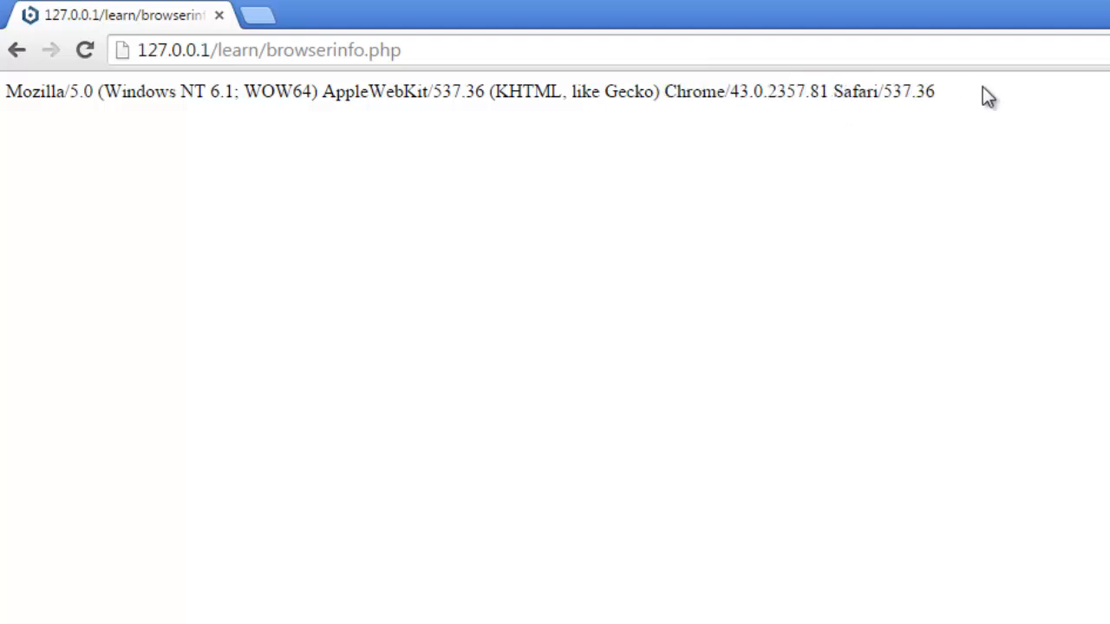
pyautogui.moveTo(298, 208)
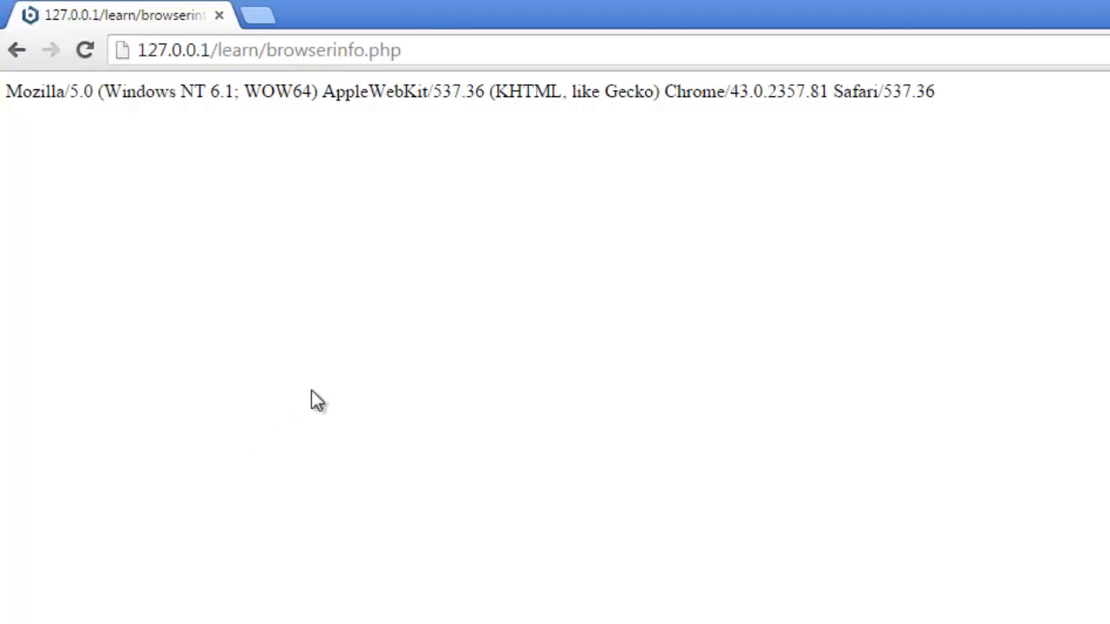
pyautogui.moveTo(83, 120)
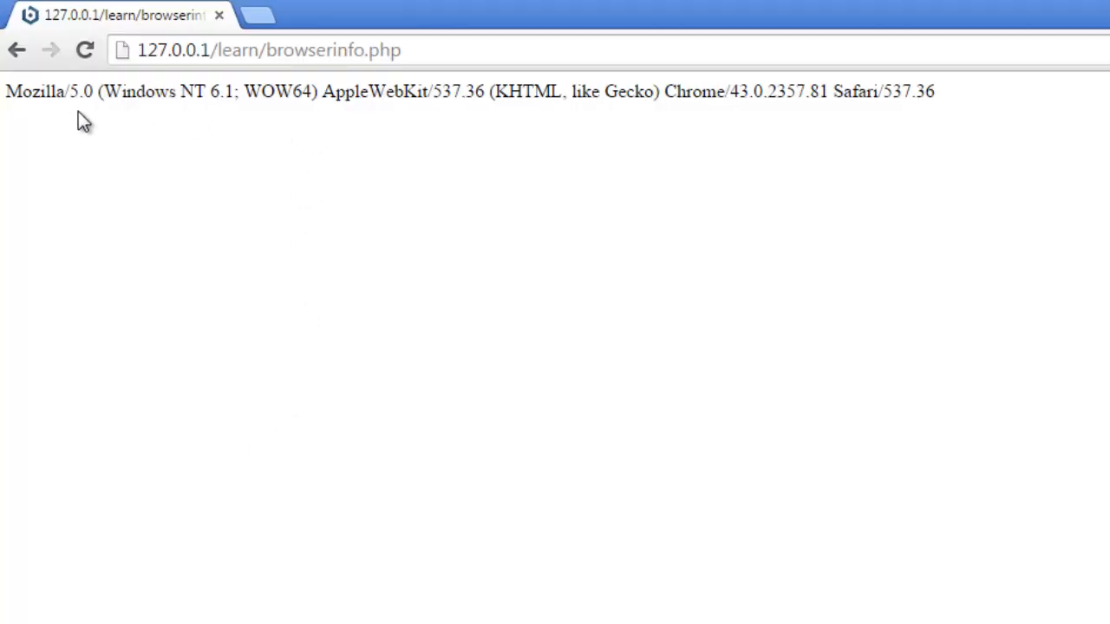
pyautogui.moveTo(274, 121)
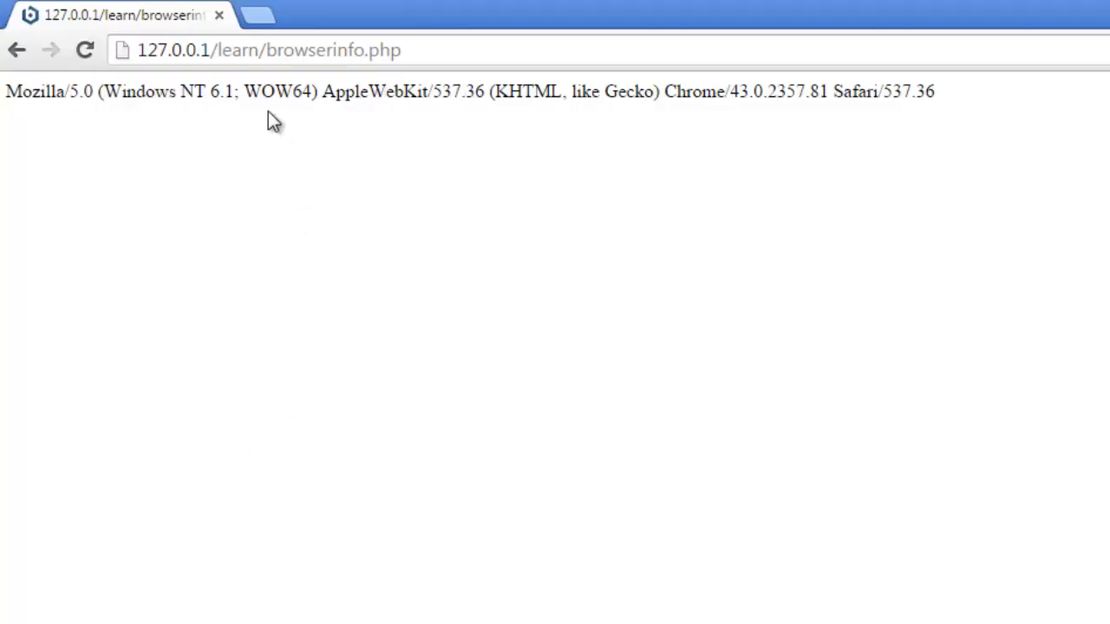
pyautogui.moveTo(319, 437)
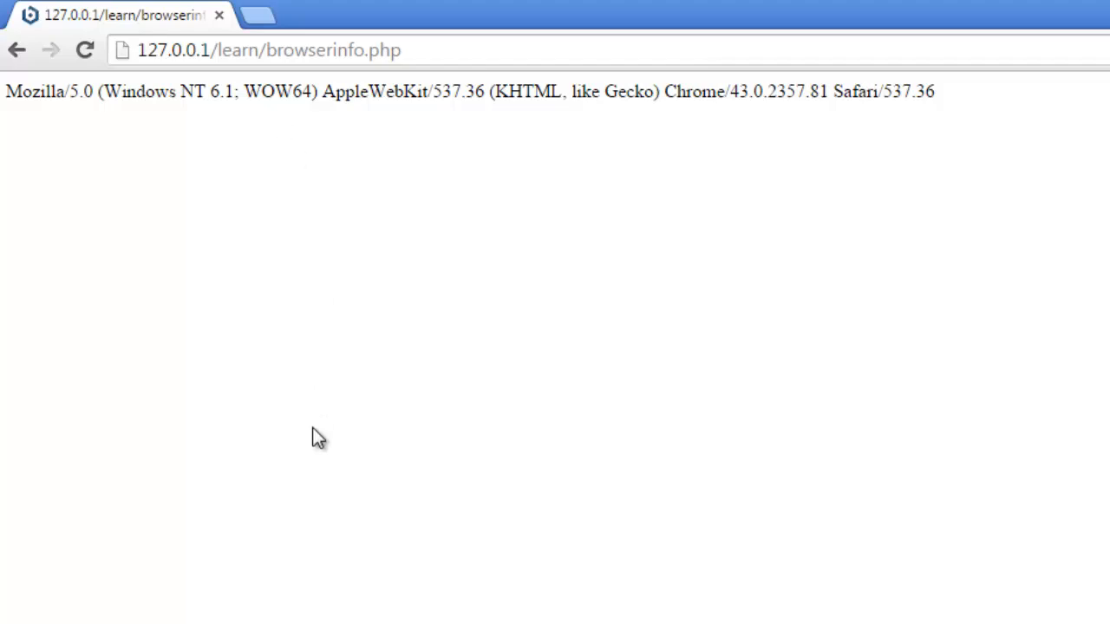